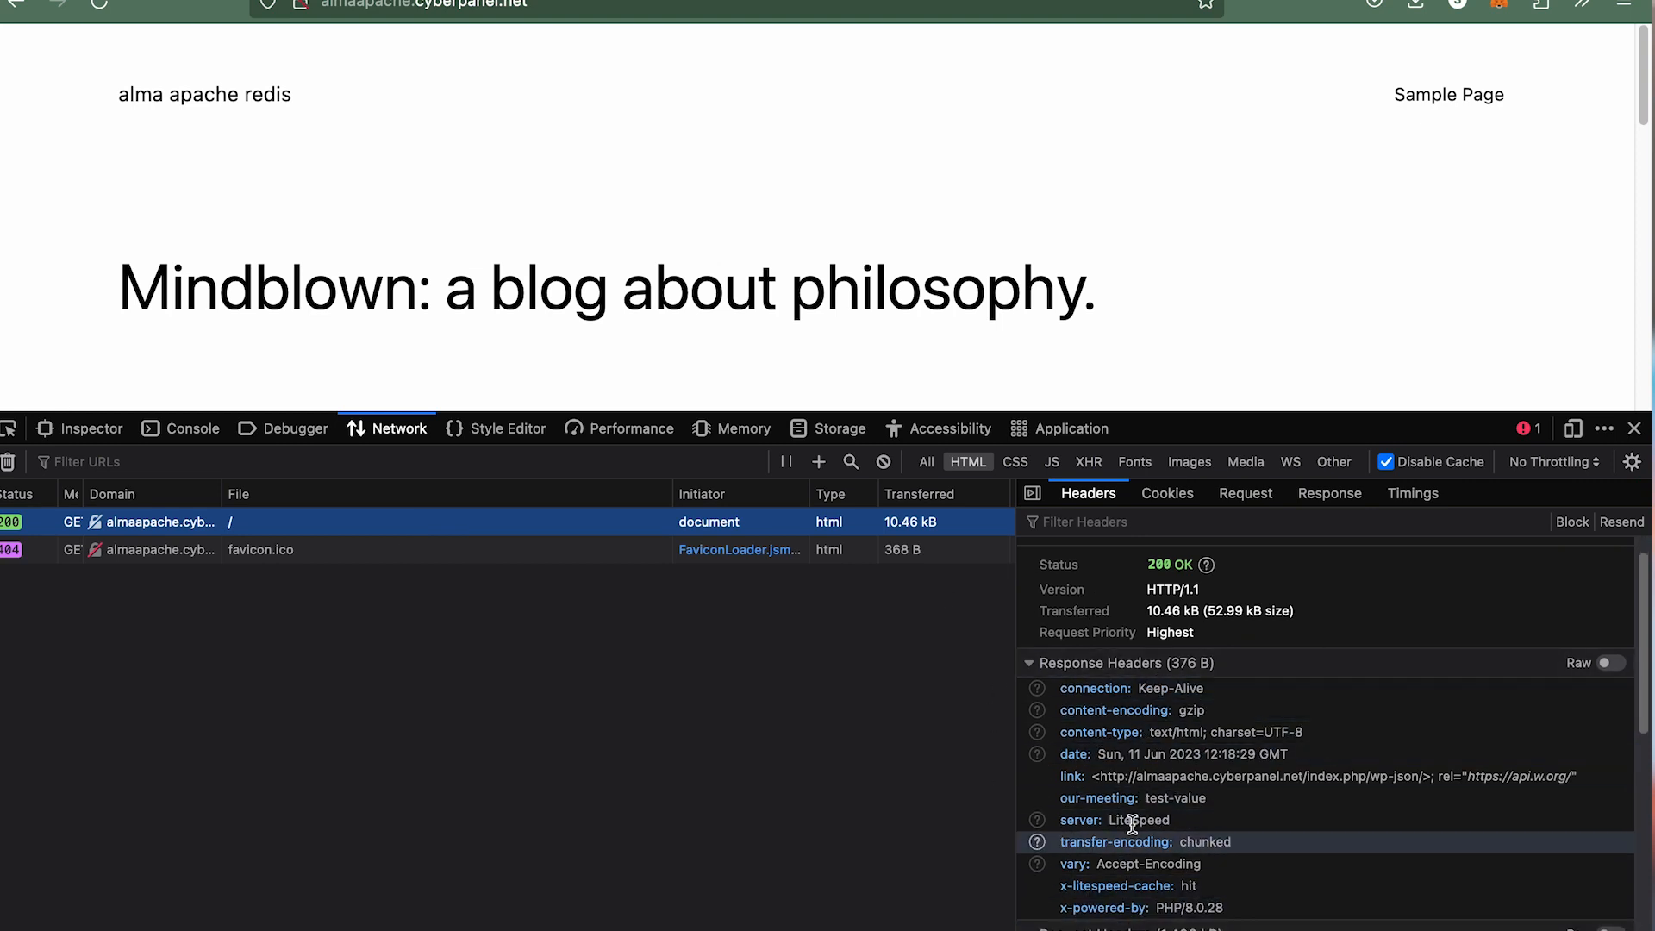
mouse_move(1014, 574)
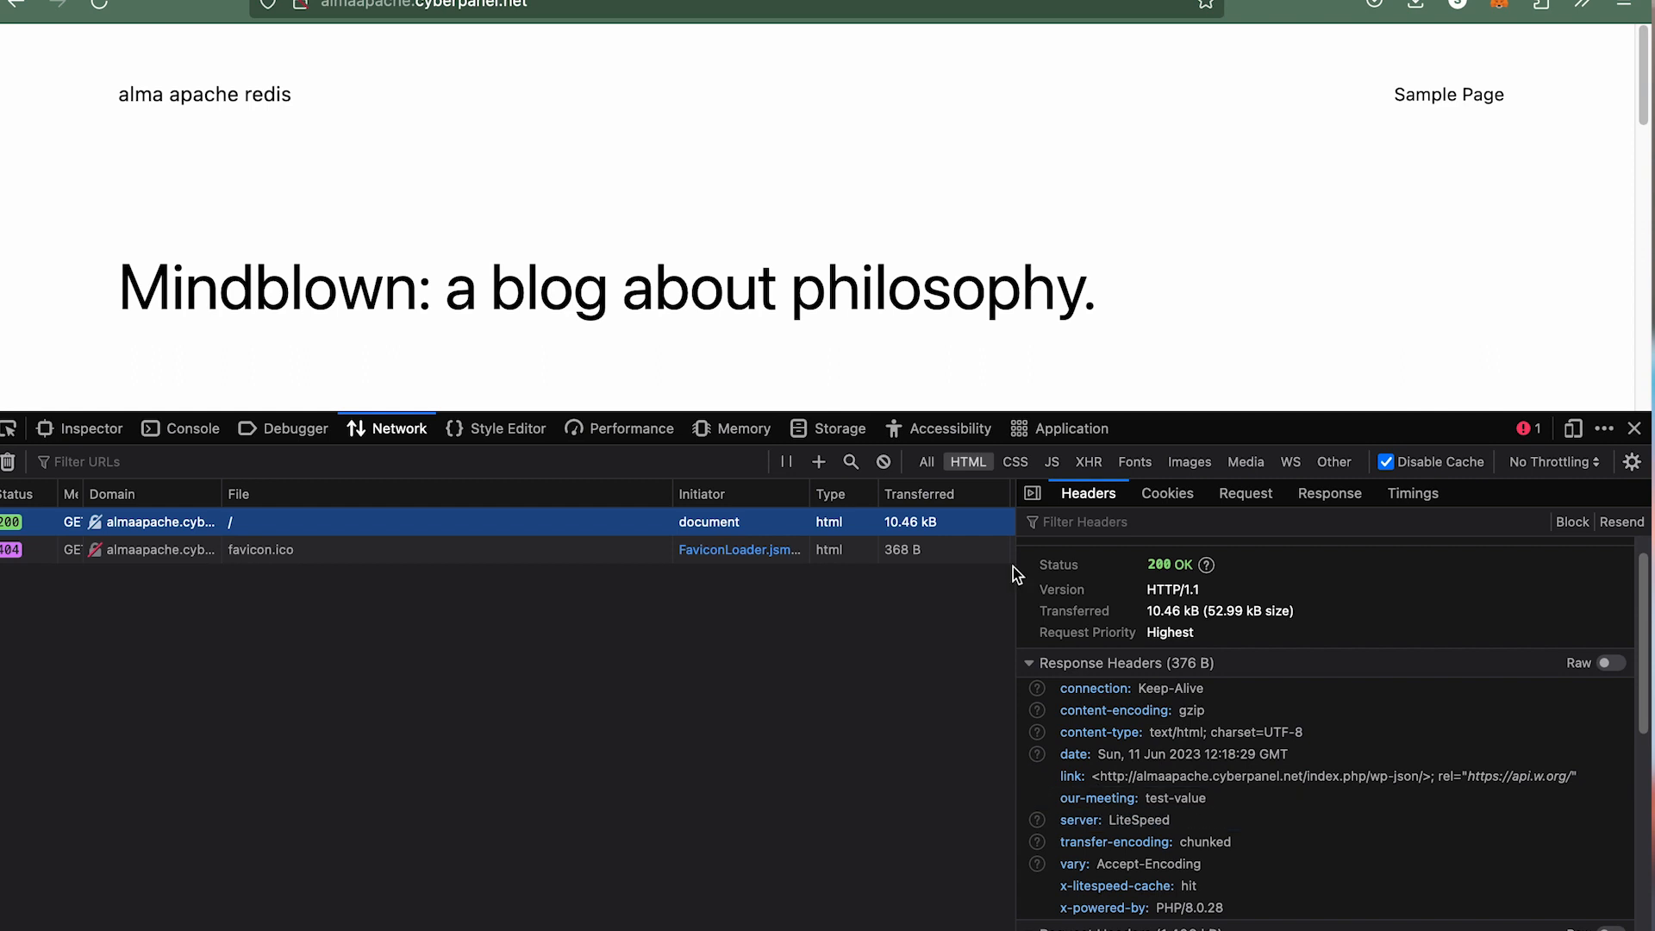
mouse_move(1065, 913)
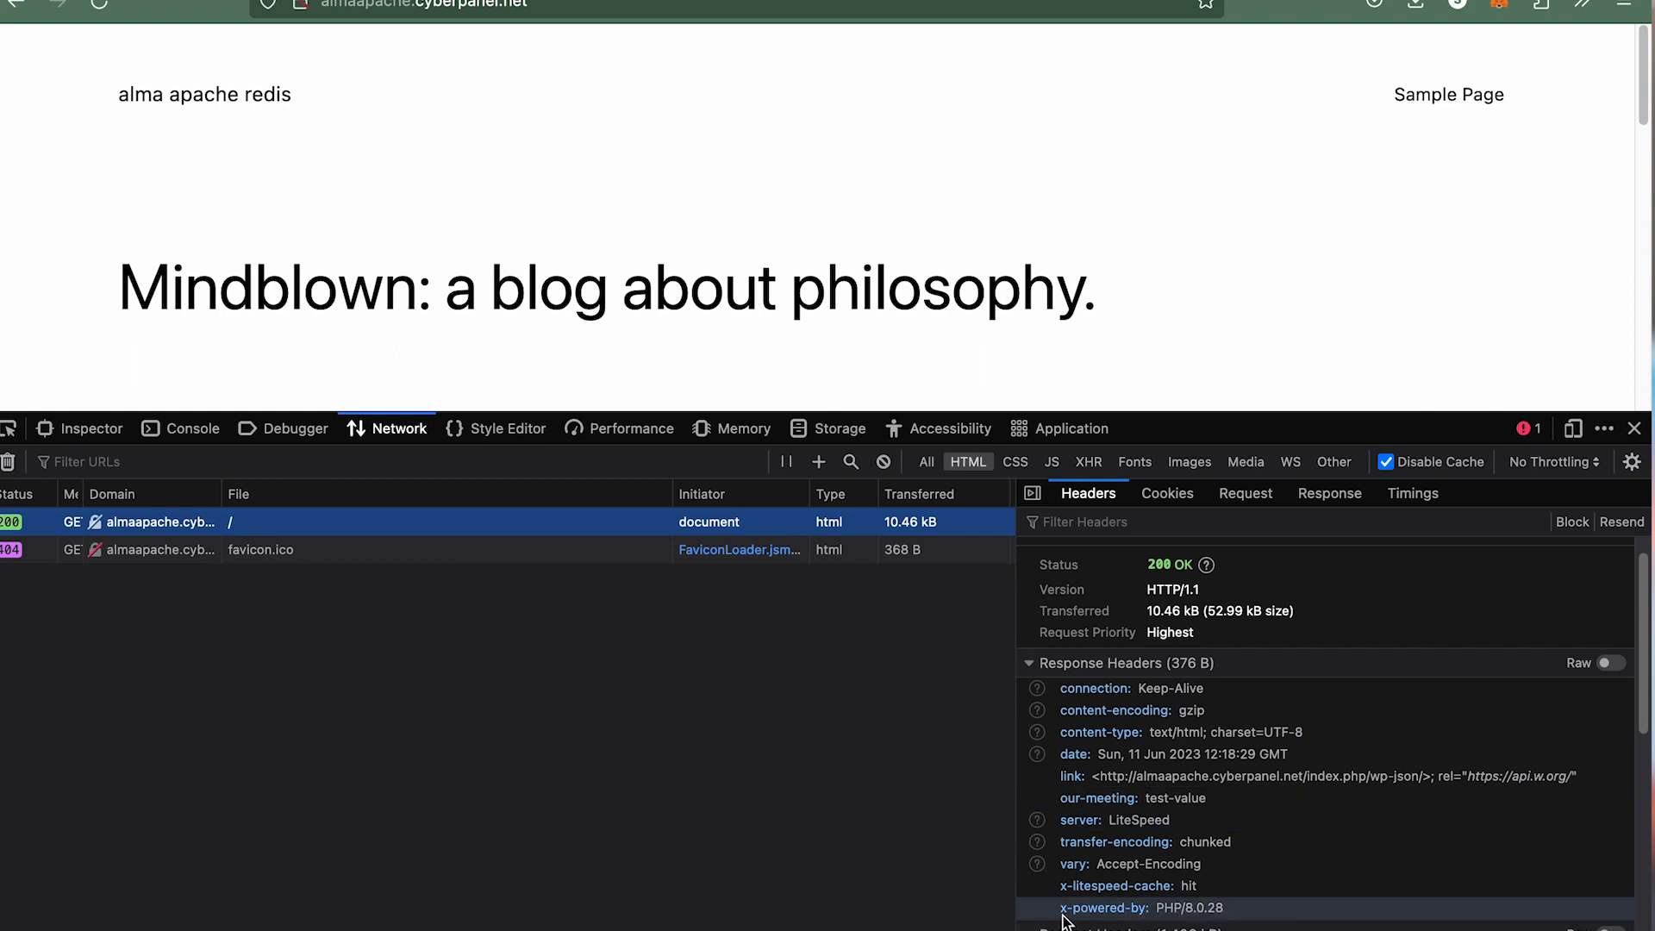
mouse_move(1069, 920)
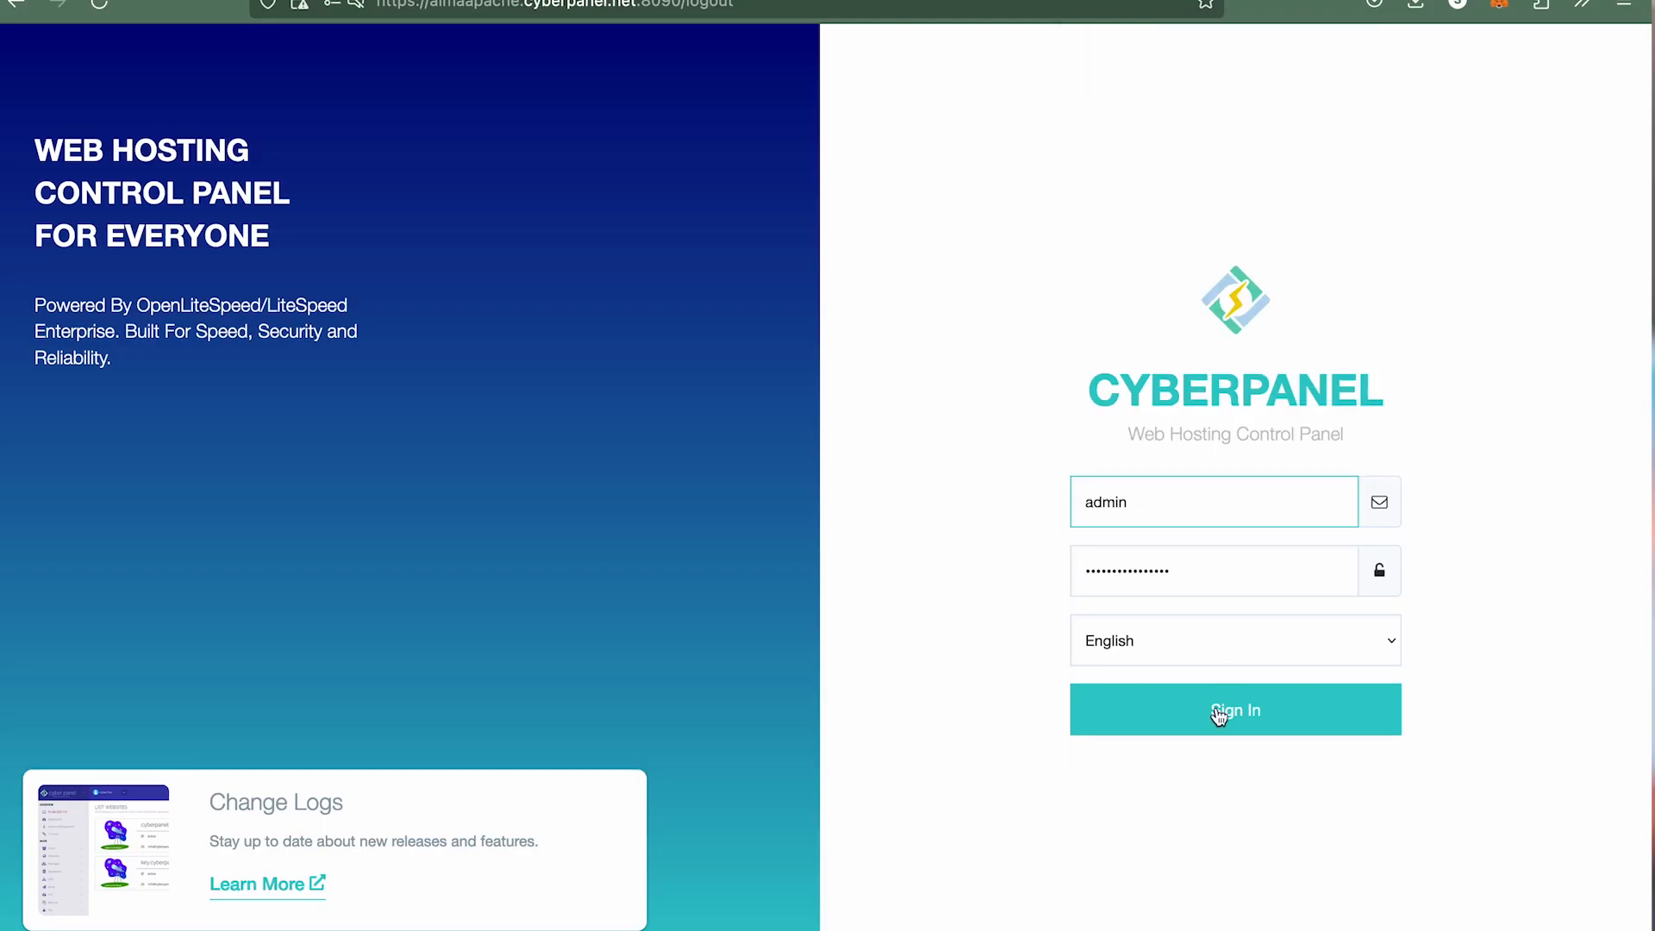
Sign in as admin and reach the website's rewrite rules page
click(1235, 708)
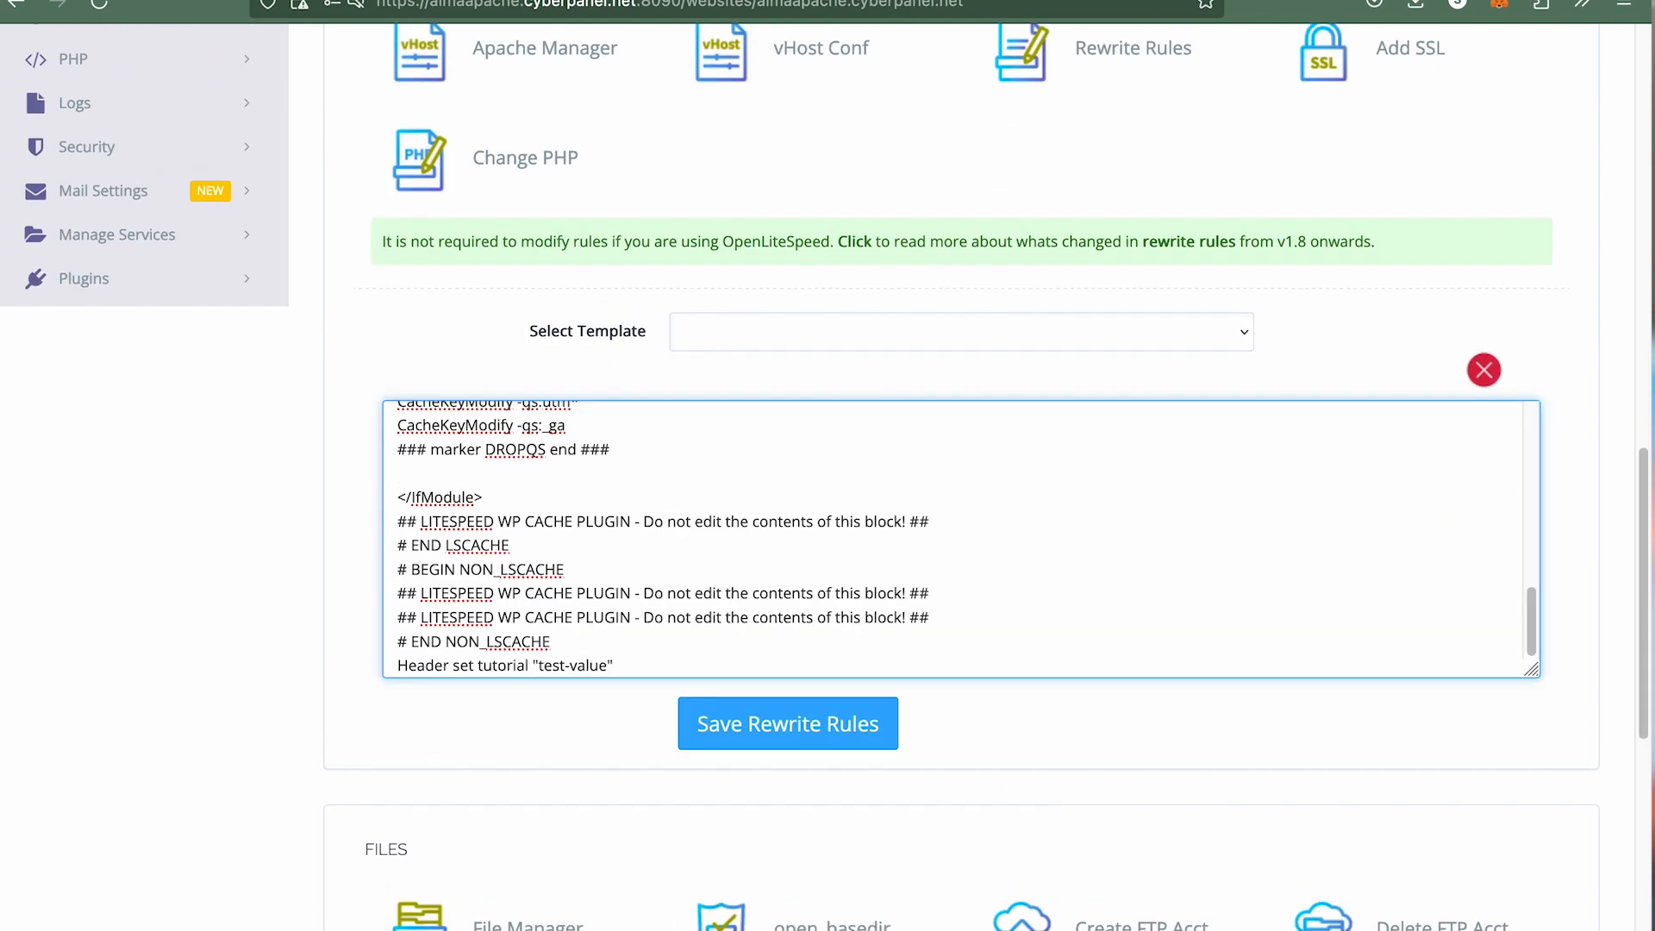
Replace the 'Header set tutorial' value test-value with umer-javed in the rewrite rules
double_click(572, 665)
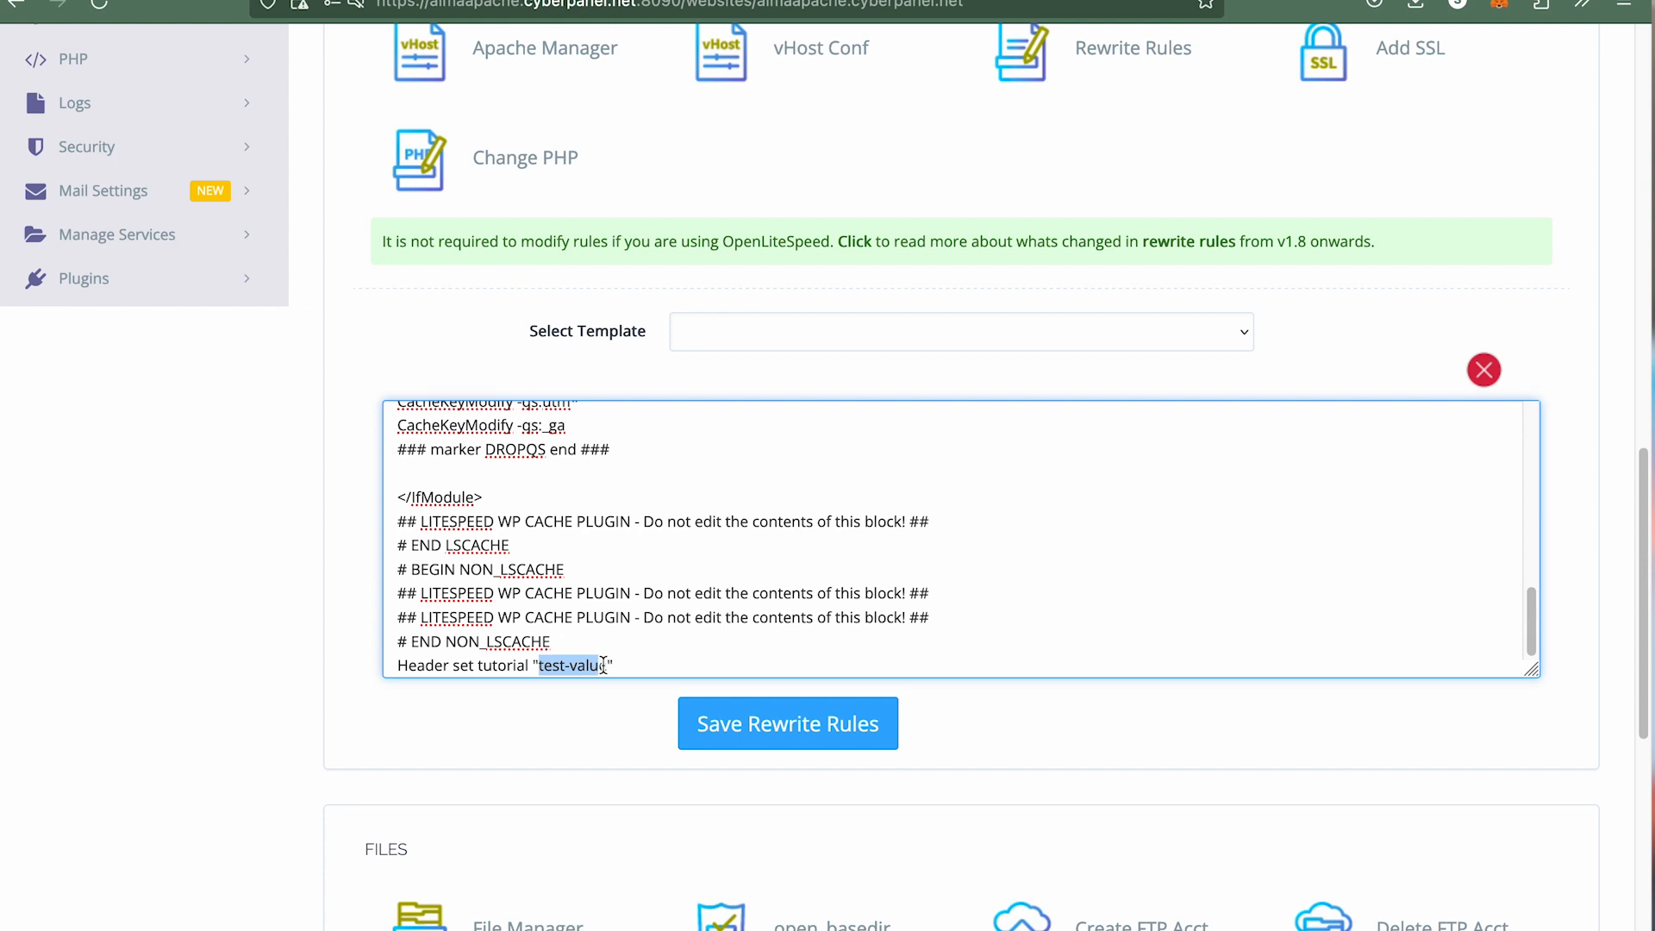
text(umer-javed)
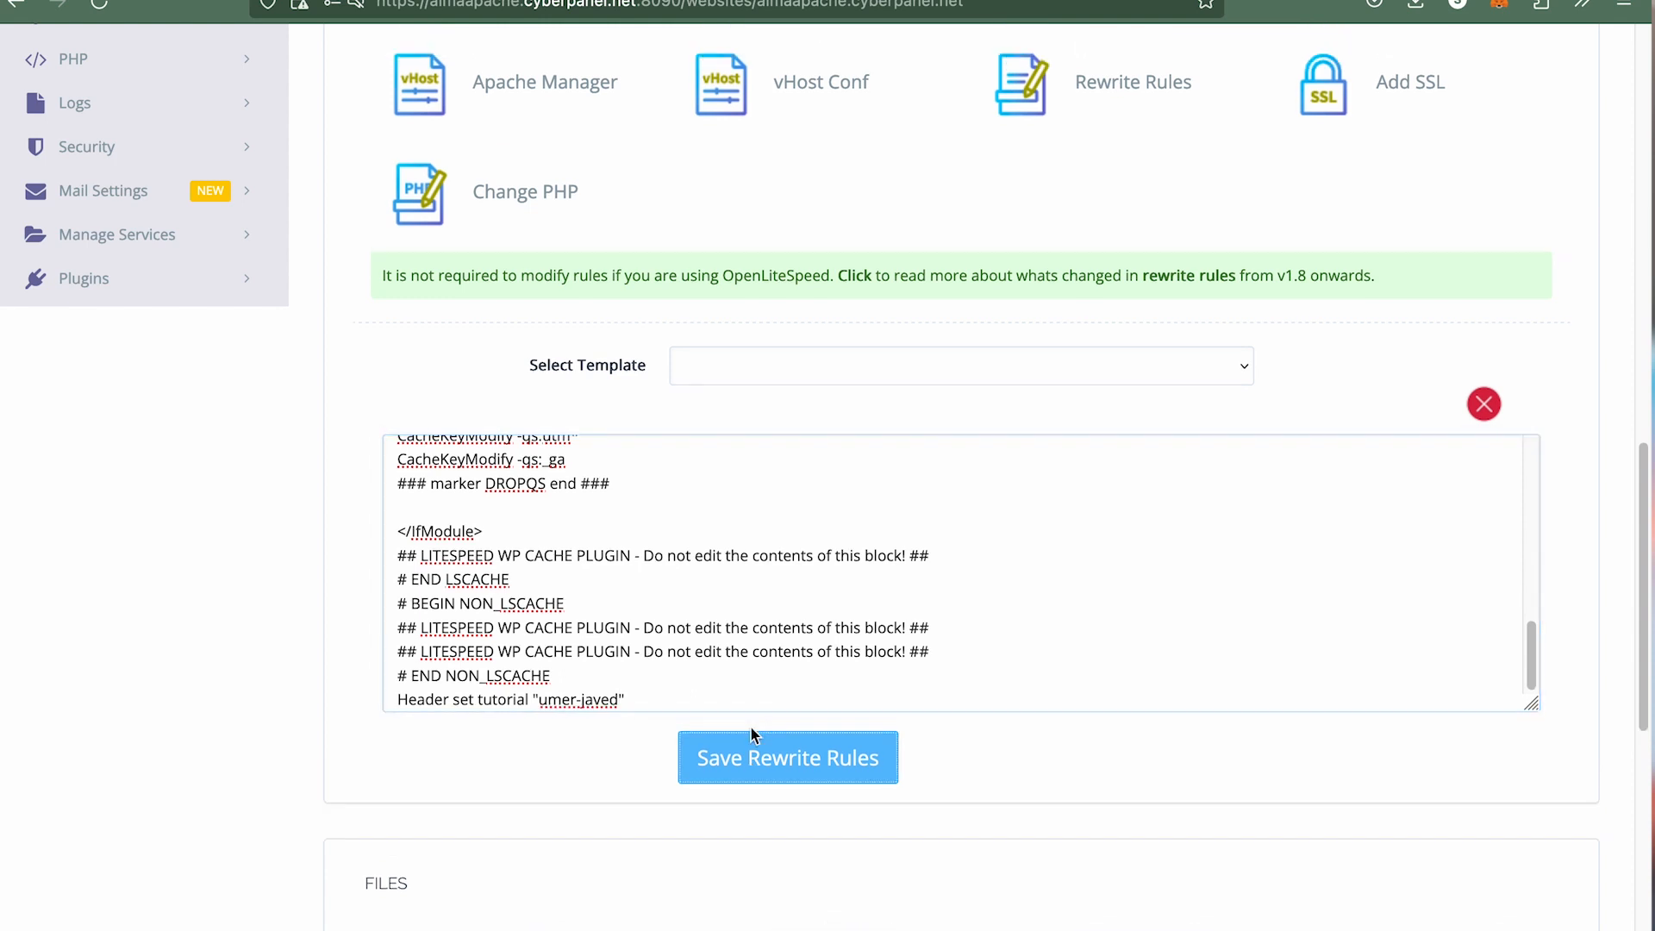
mouse_move(1409, 170)
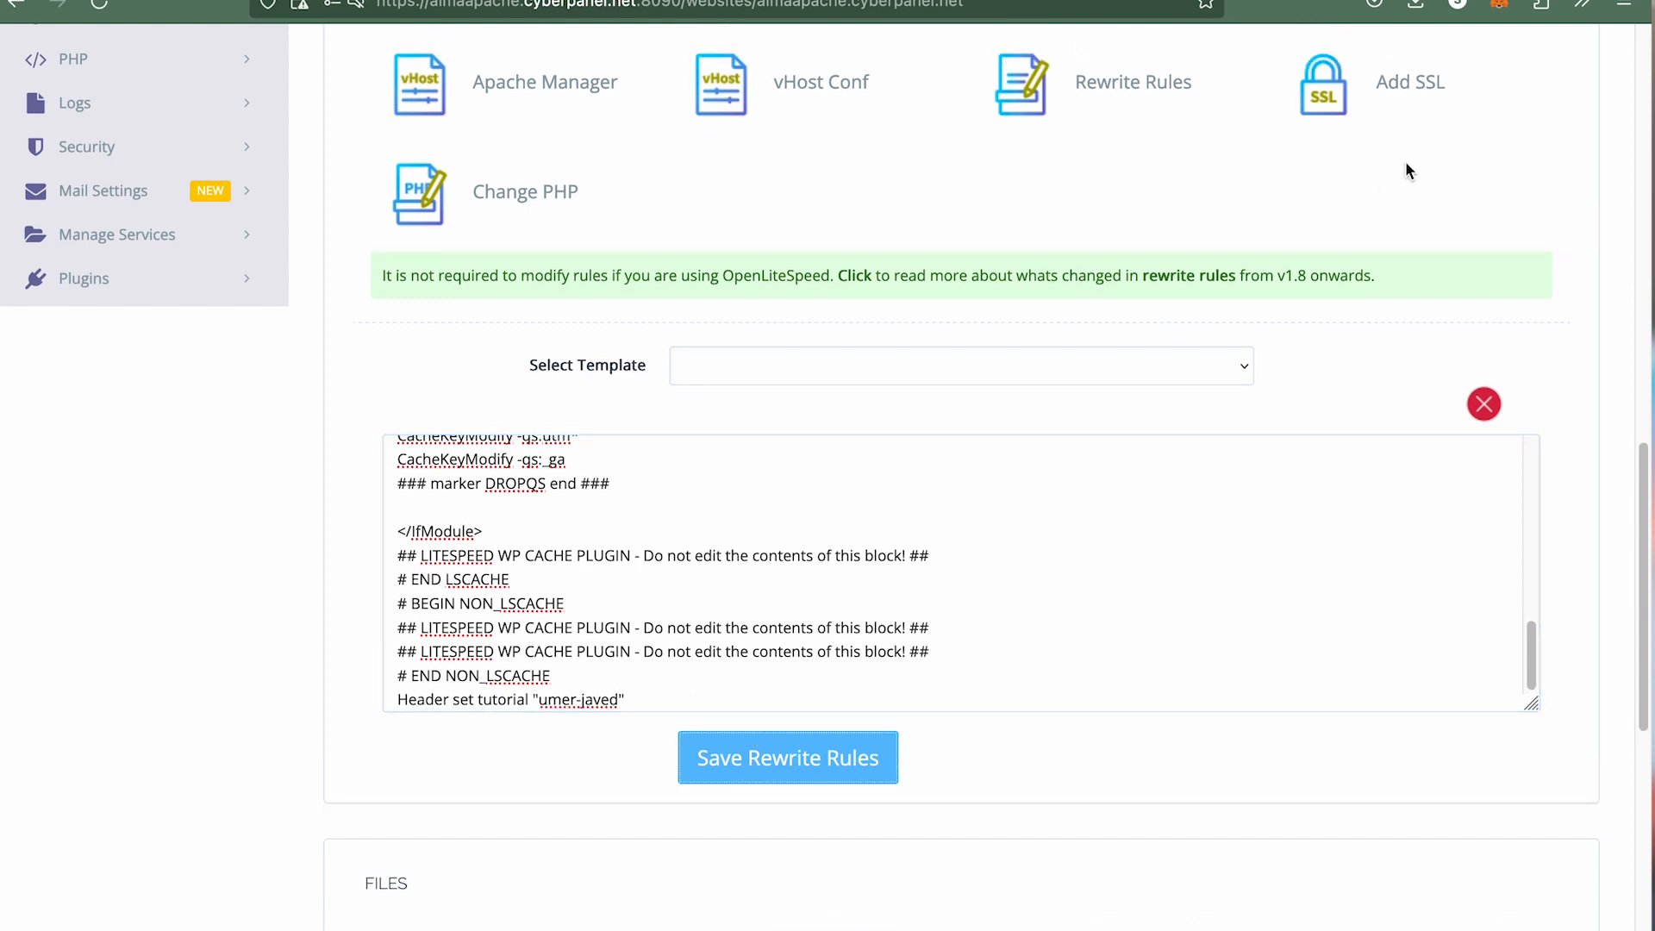